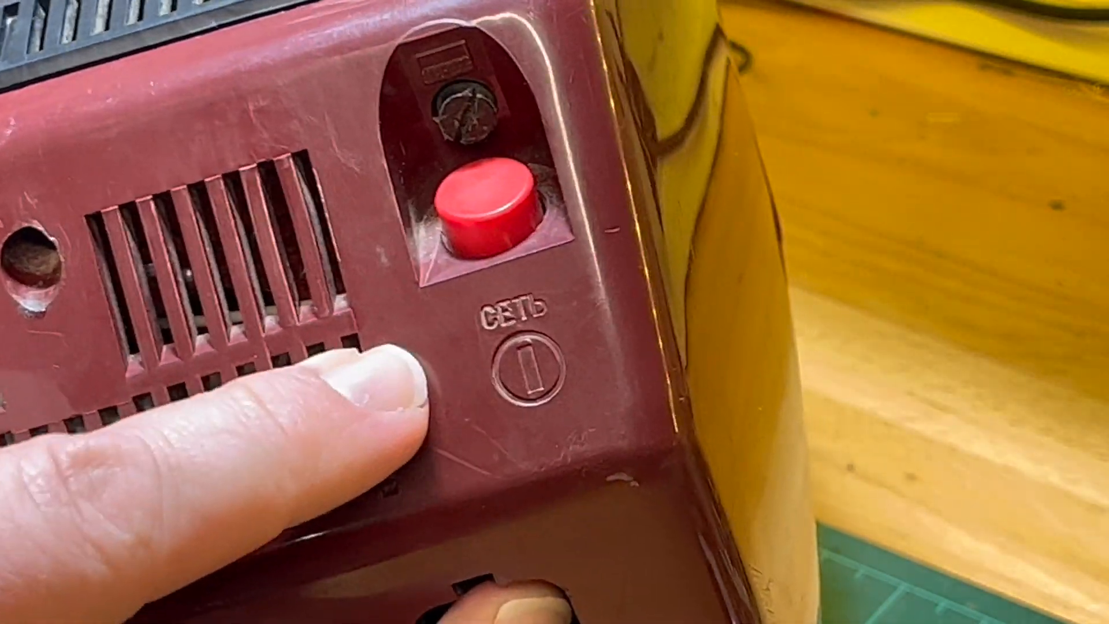
left_click(488, 205)
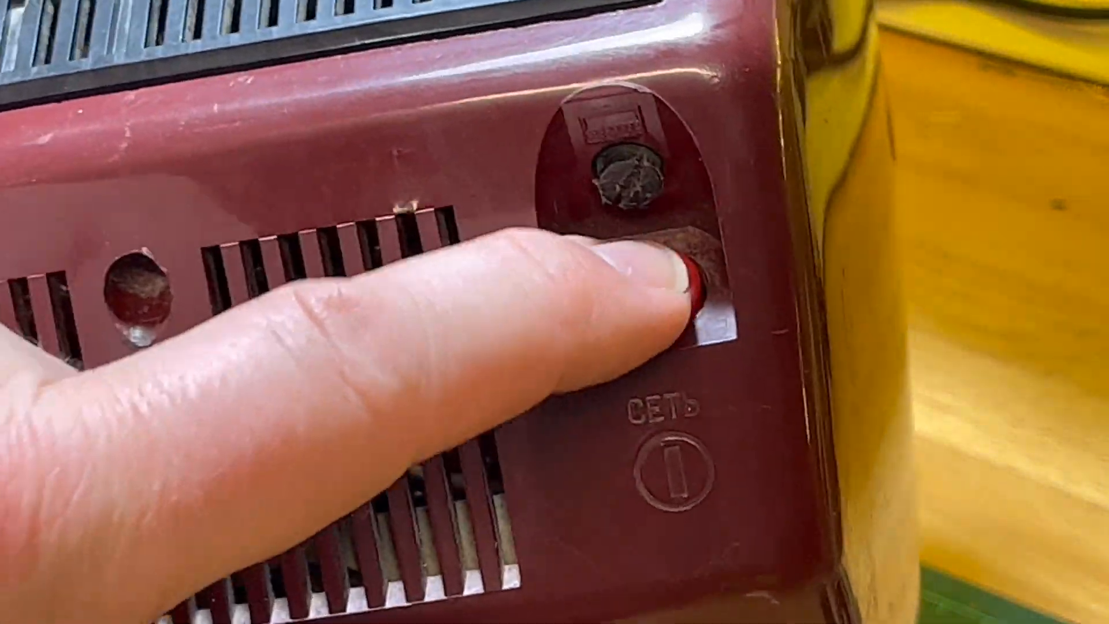
left_click(679, 297)
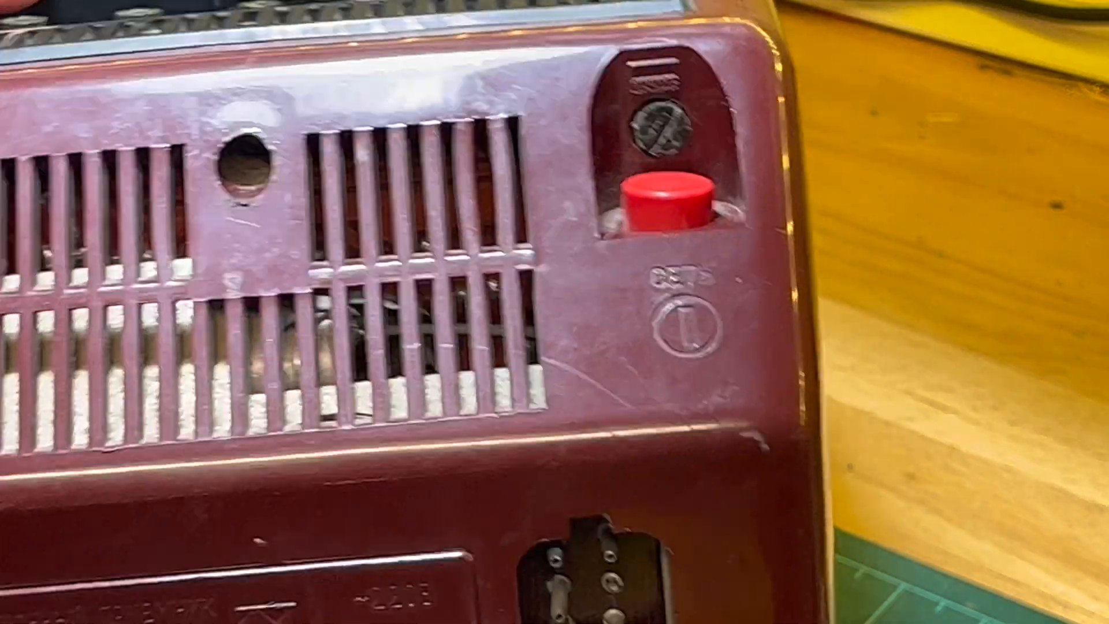